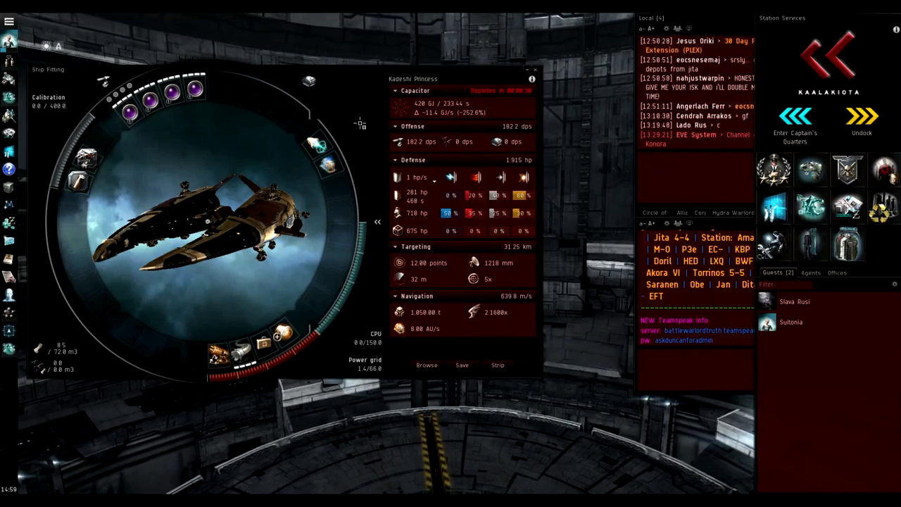
mouse_move(172, 99)
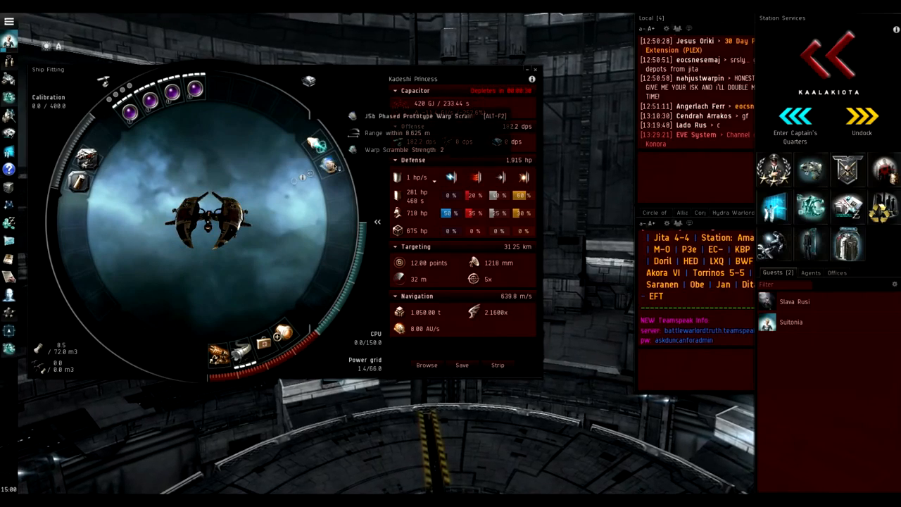
mouse_move(256, 344)
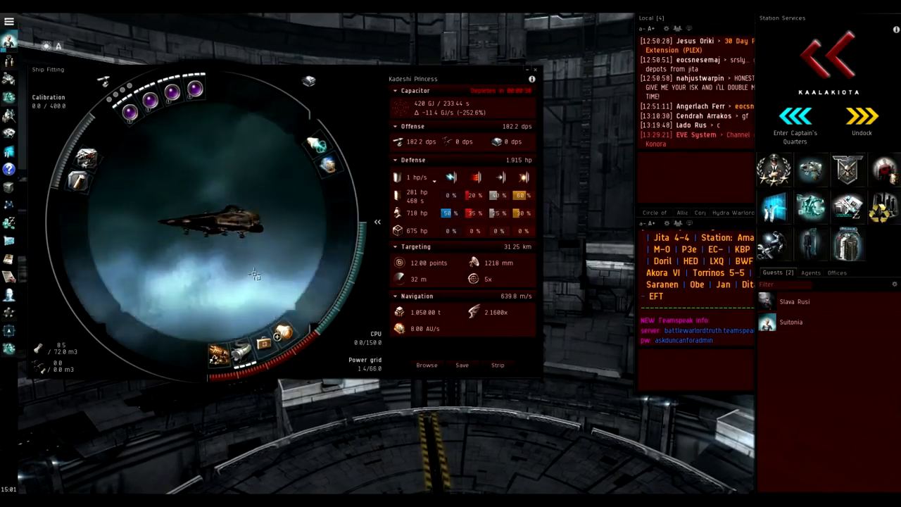
mouse_move(226, 352)
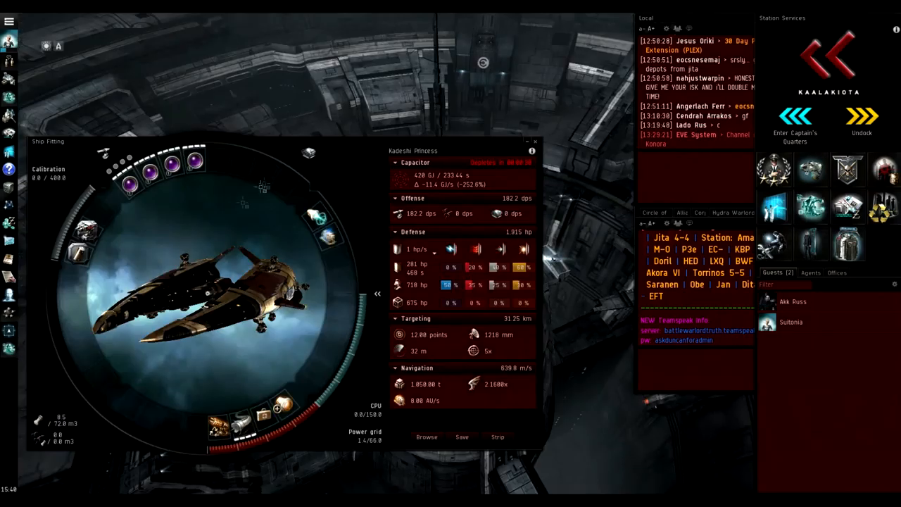
mouse_move(89, 230)
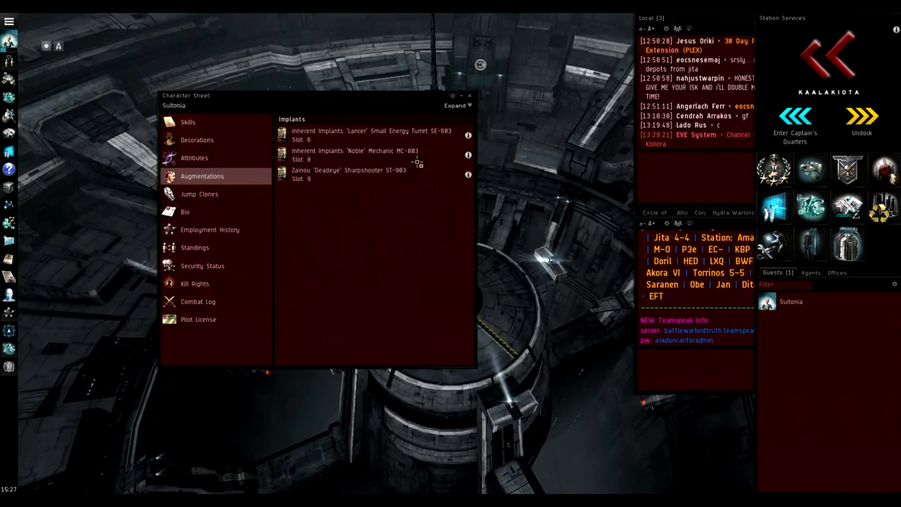
mouse_move(407, 177)
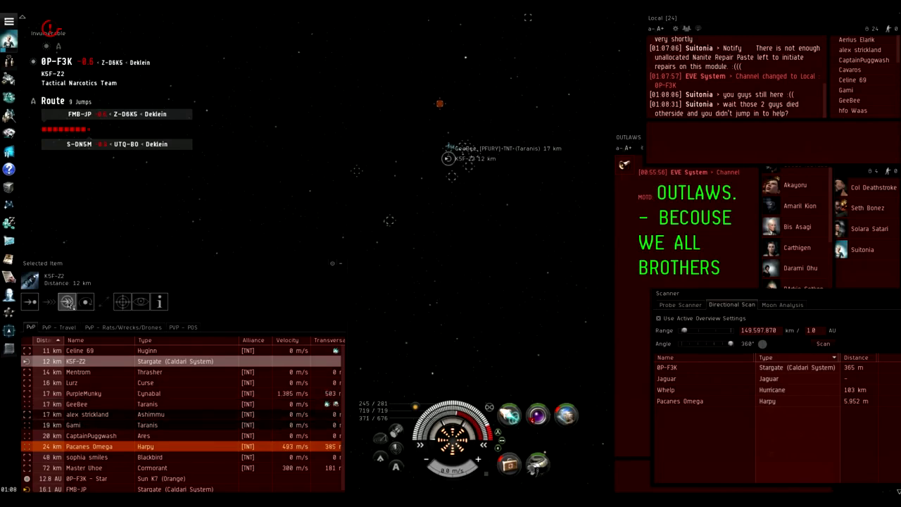
Approach the K5F-22 stargate with the microwarpdrive on and jump through it
left_click(68, 302)
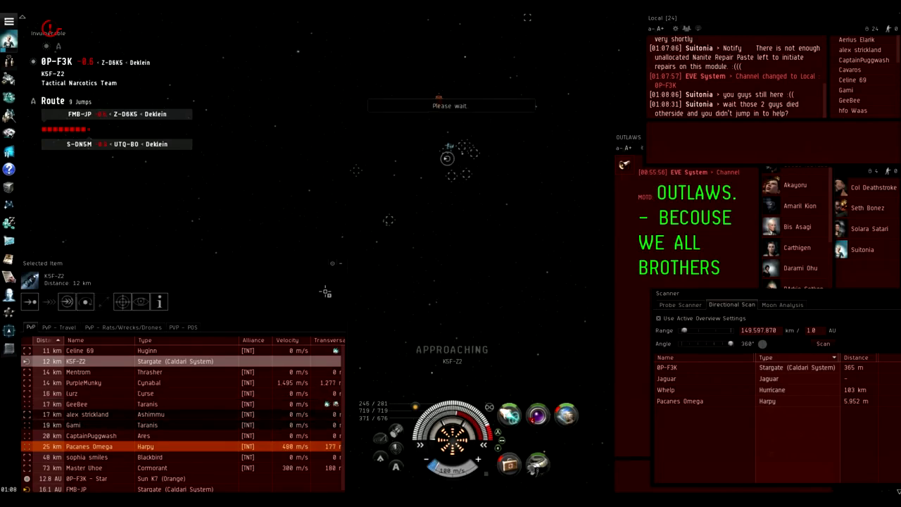
left_click(84, 302)
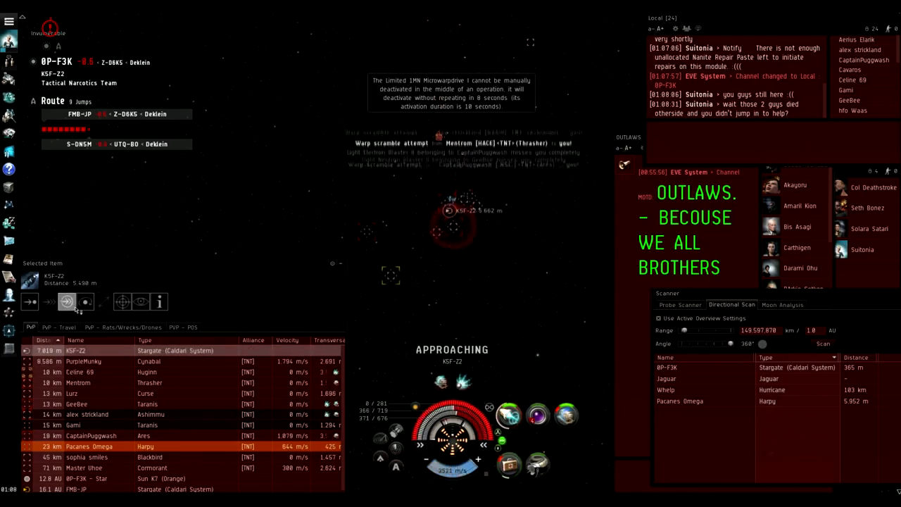
left_click(67, 301)
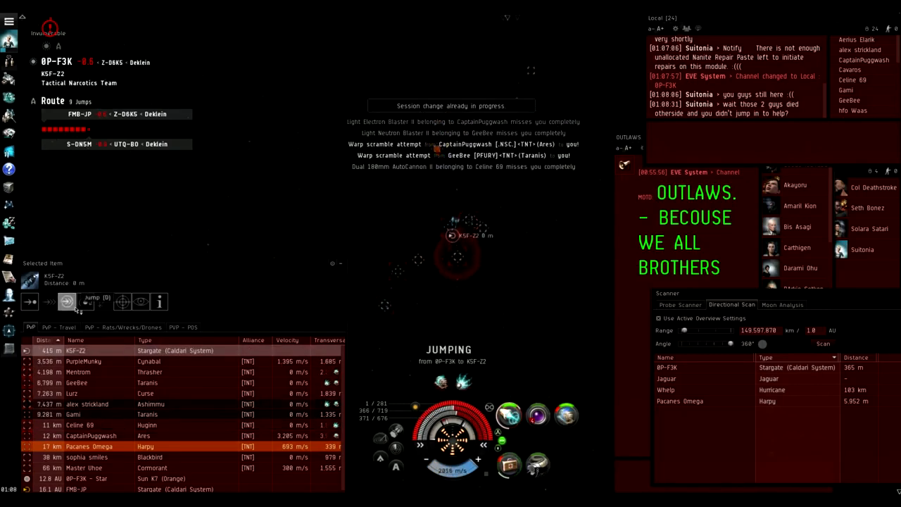
left_click(66, 301)
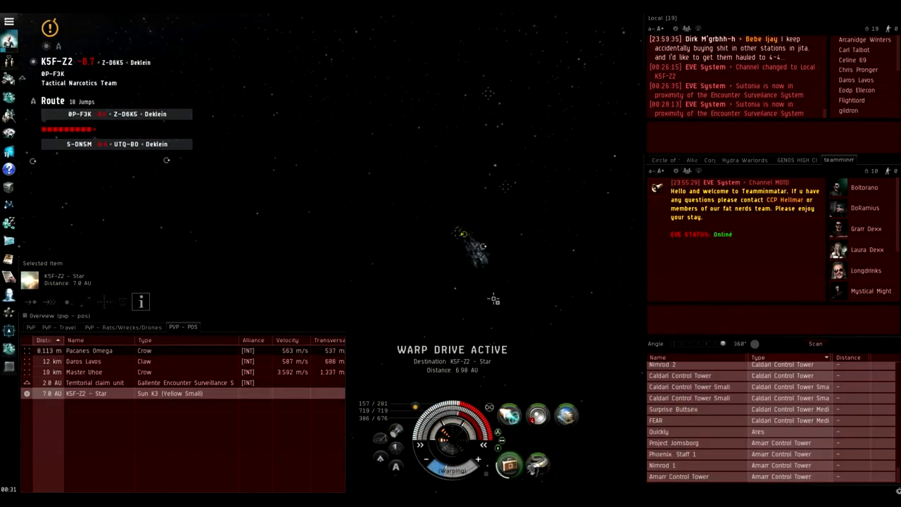
Run the directional scan repeatedly to find nearby hostile ships
right_click(511, 465)
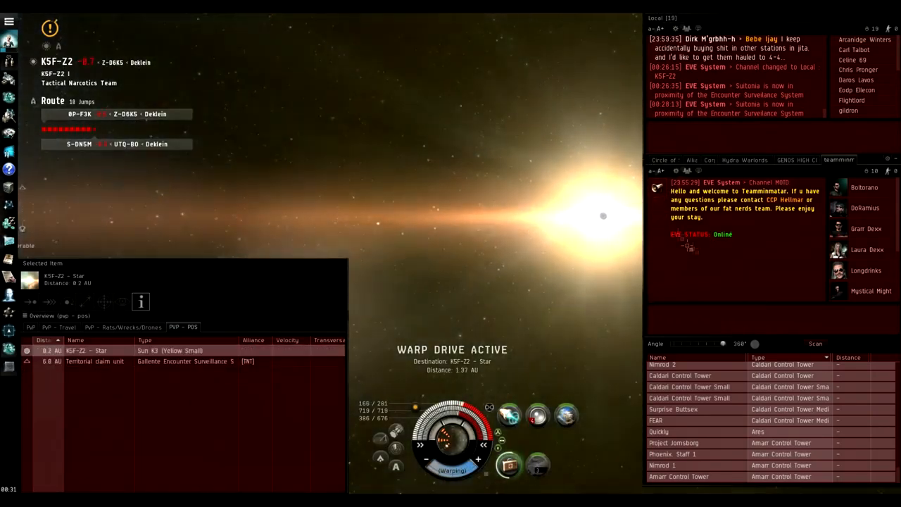
left_click(724, 304)
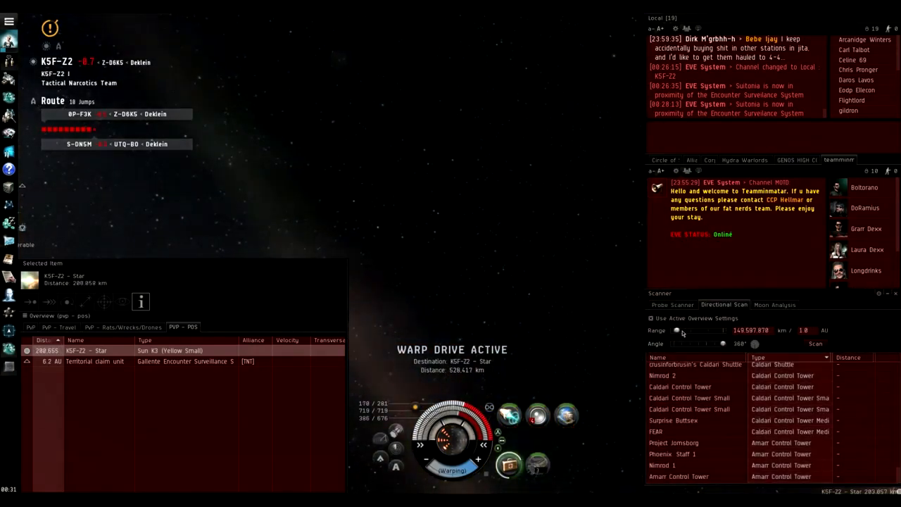
left_click(816, 344)
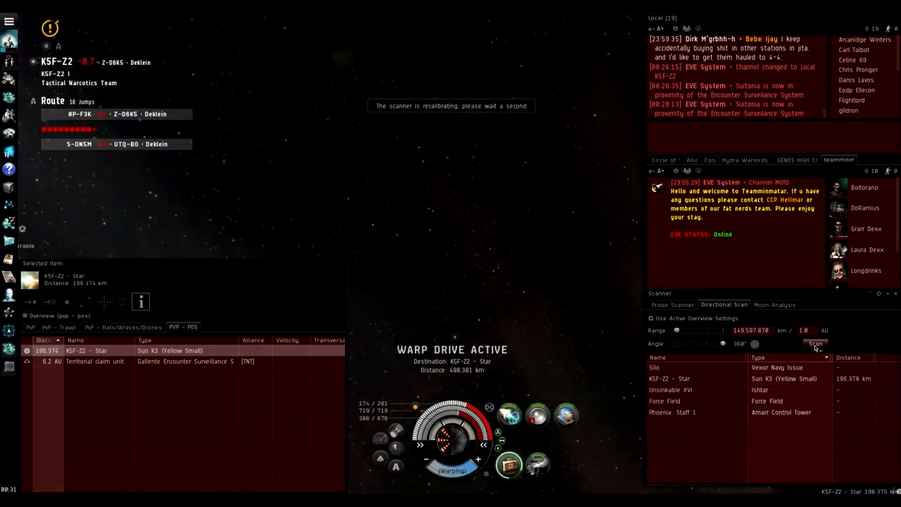
left_click(814, 344)
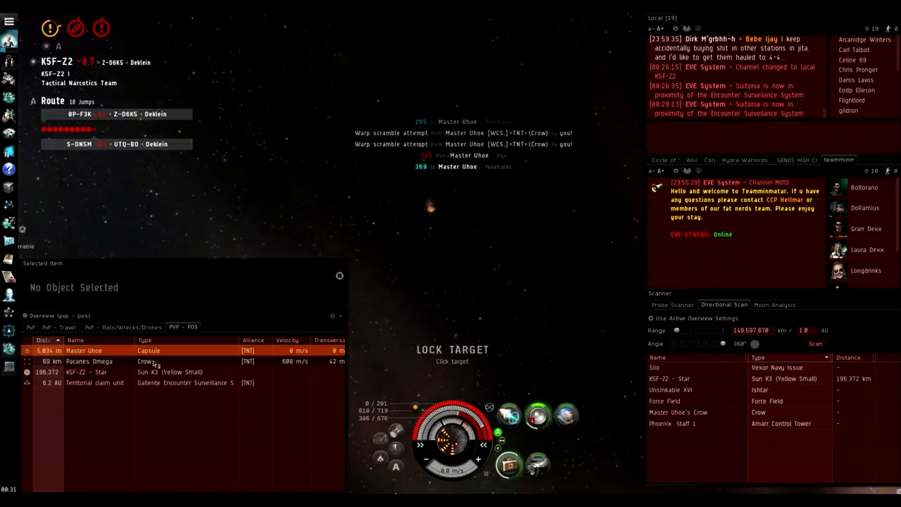
Lock the fleeing hostile capsule as a target from the overview
left_click(89, 361)
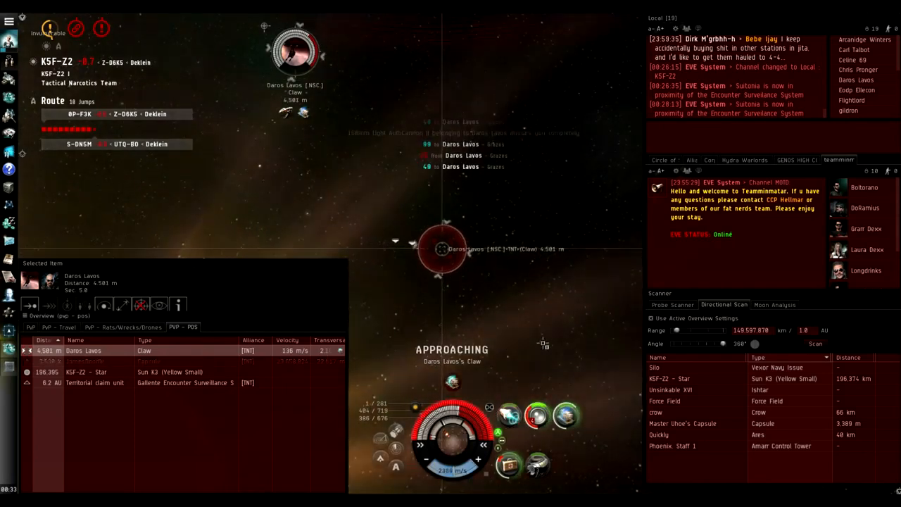
Keep at a short fixed range from the scrambled Claw, then adjust that distance
right_click(293, 49)
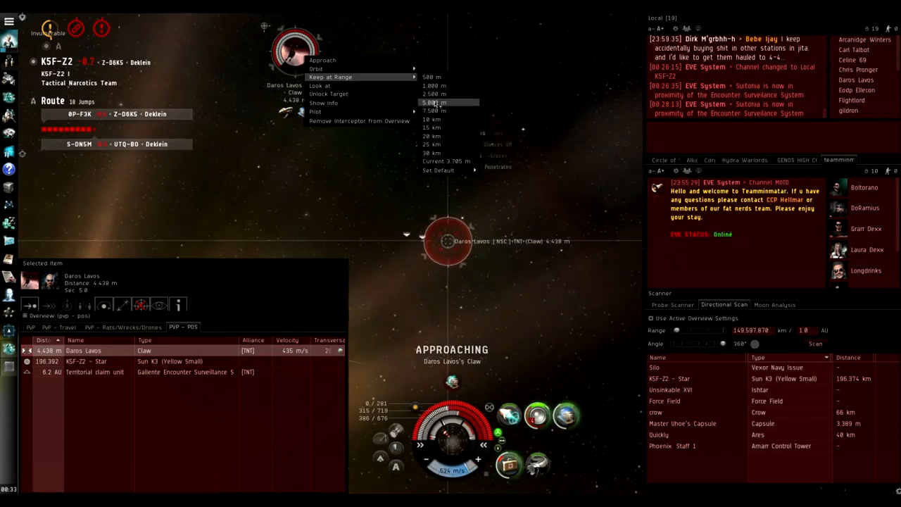
left_click(436, 101)
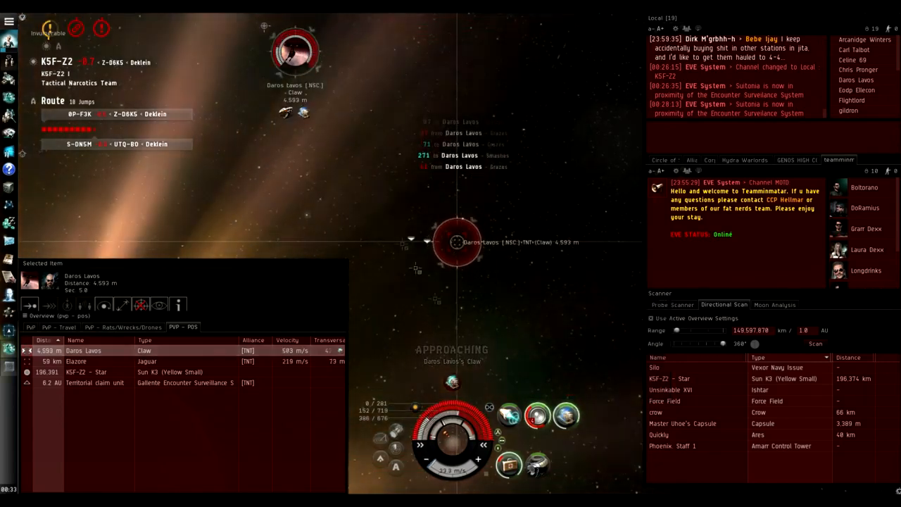
right_click(296, 40)
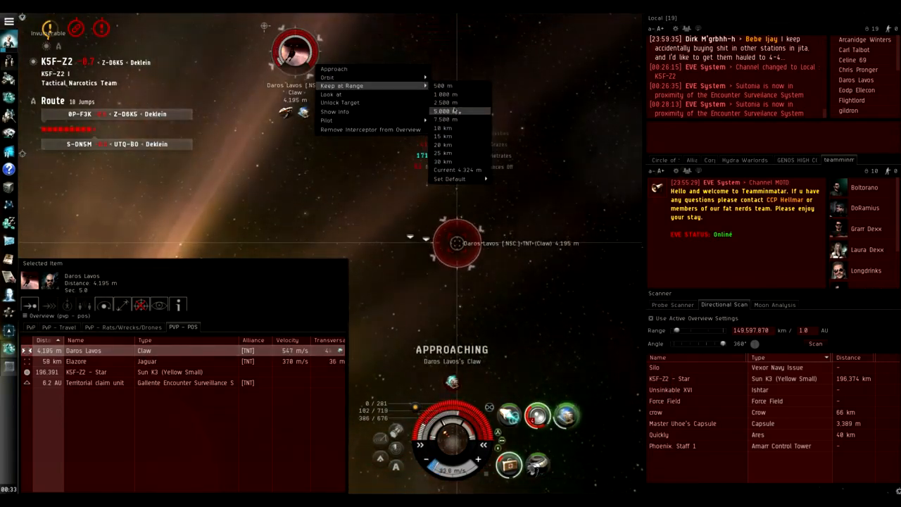
left_click(447, 110)
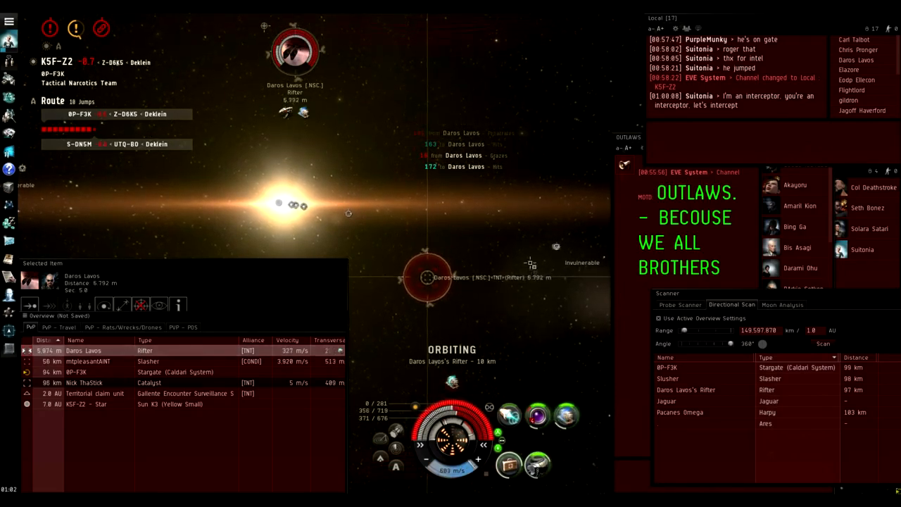
Finish the Rifter, then orbit the Slasher at a chosen distance as the next target
right_click(301, 45)
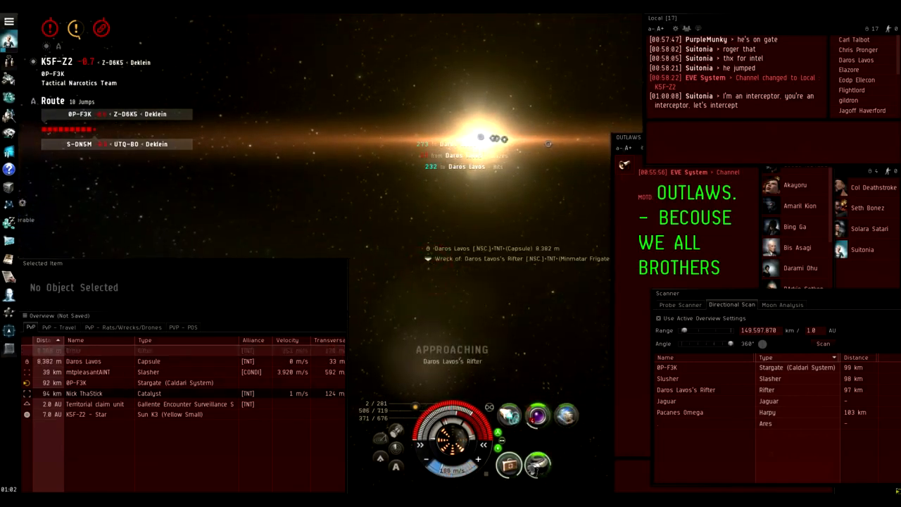
left_click(87, 371)
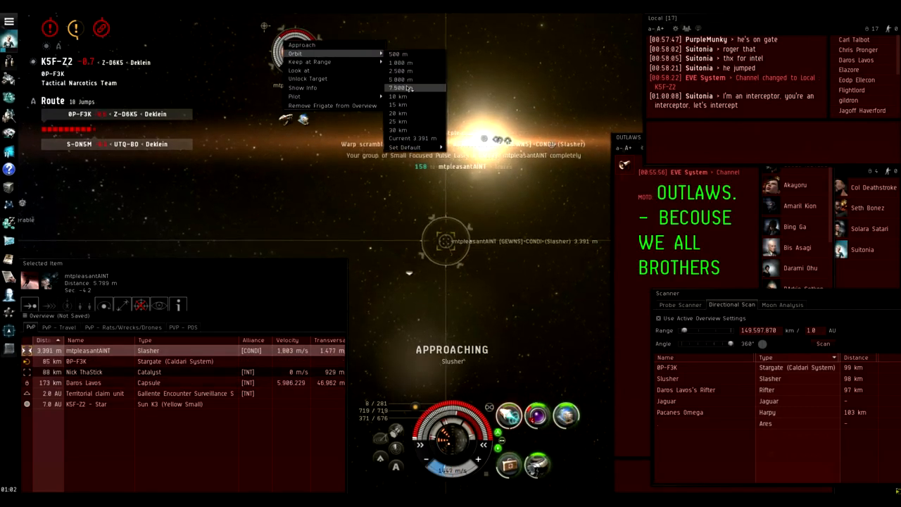
left_click(405, 87)
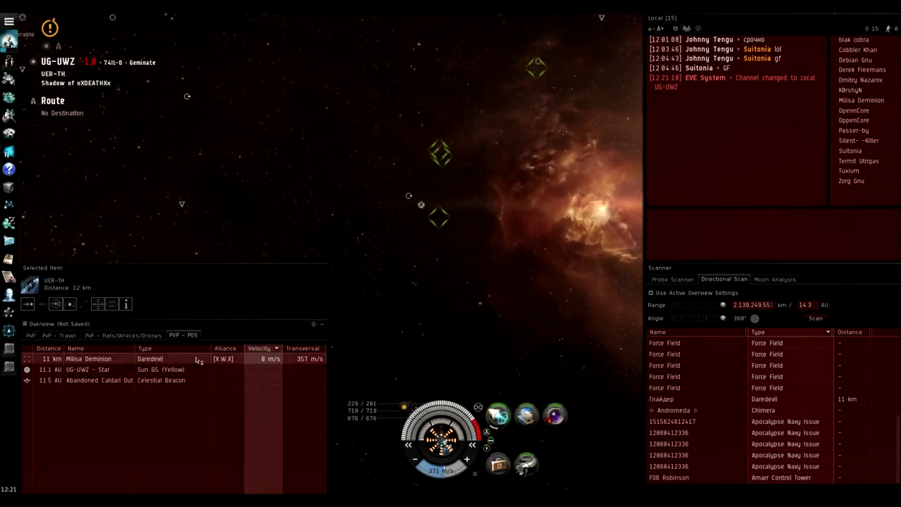
Lock the hostile Daredevil and bring up its movement options
left_click(90, 359)
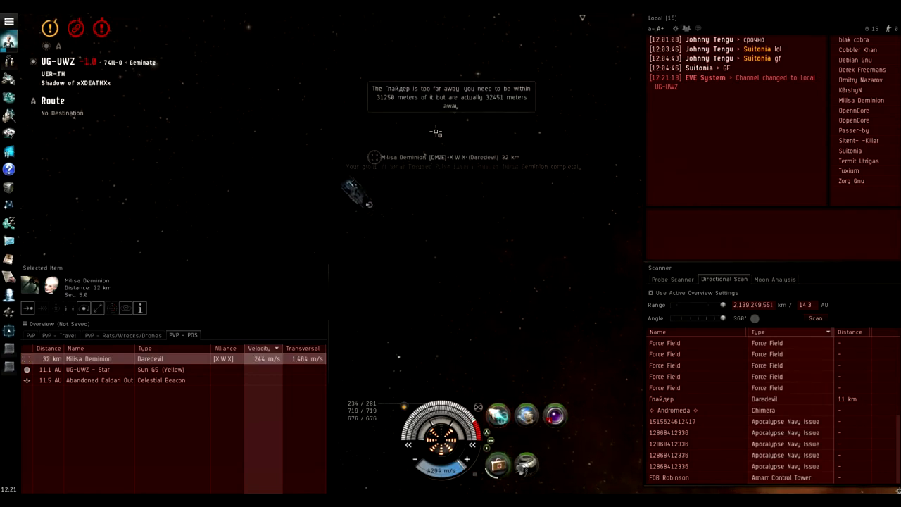
right_click(87, 360)
type("5")
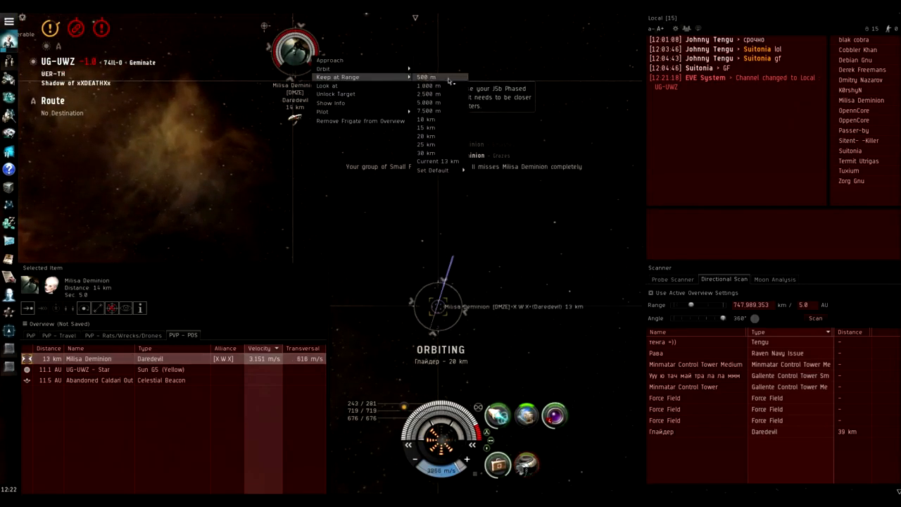
Keep a short range from the Daredevil, then fly straight toward it
left_click(429, 110)
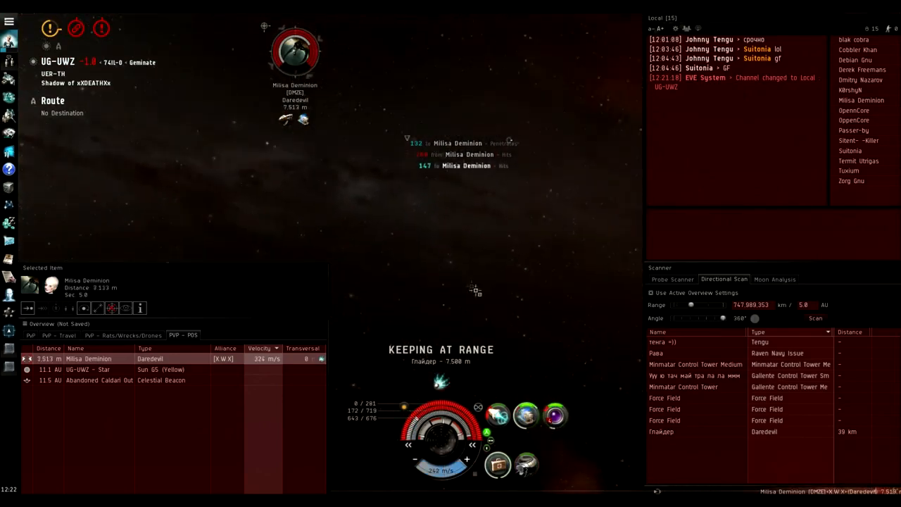
right_click(295, 43)
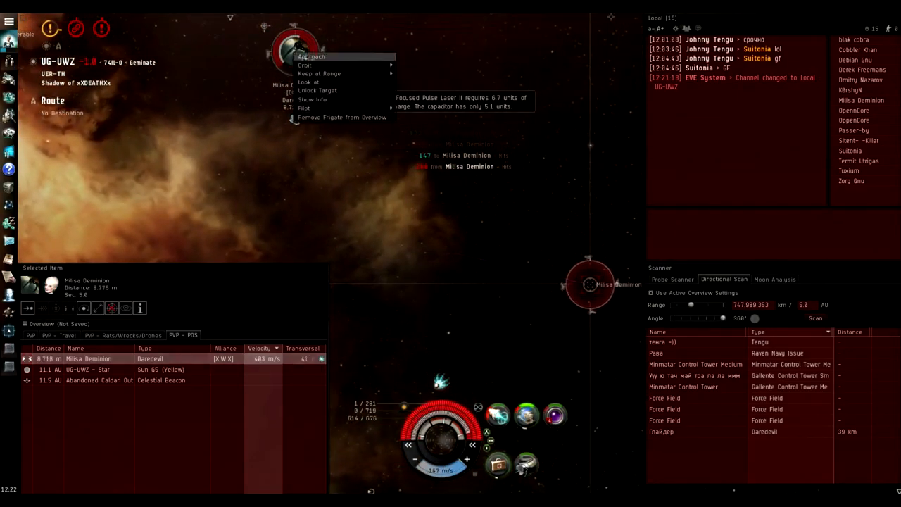
left_click(310, 56)
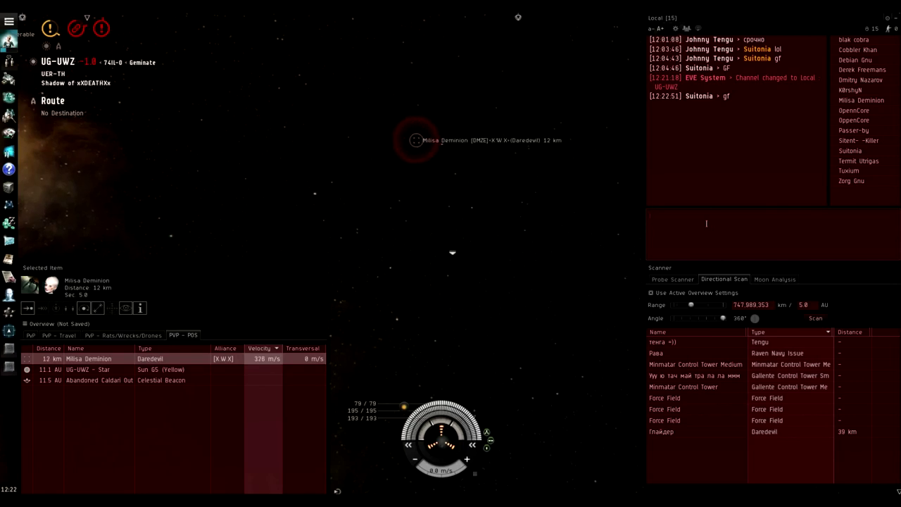
Write 'pod plea' into Local chat after the fight
type("pod plea")
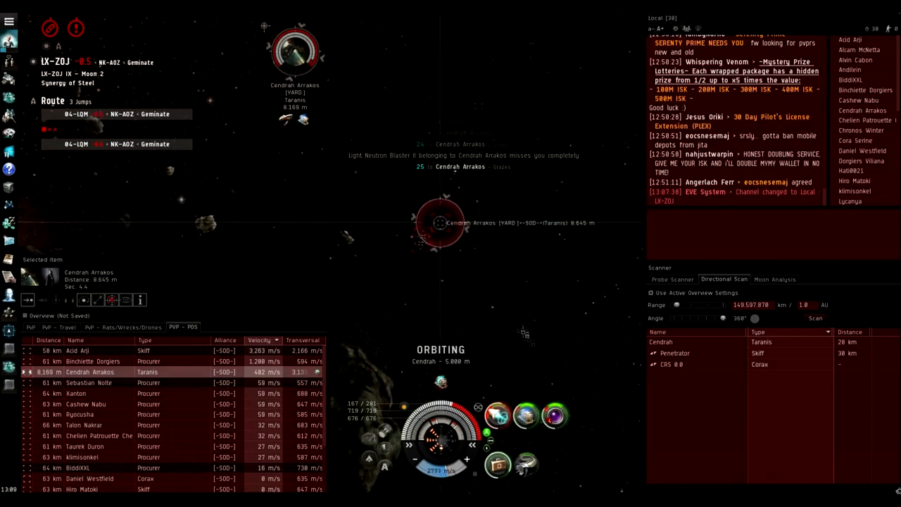
Bring up actions for the hostile Taranis to set a 5,000 m orbit
right_click(293, 45)
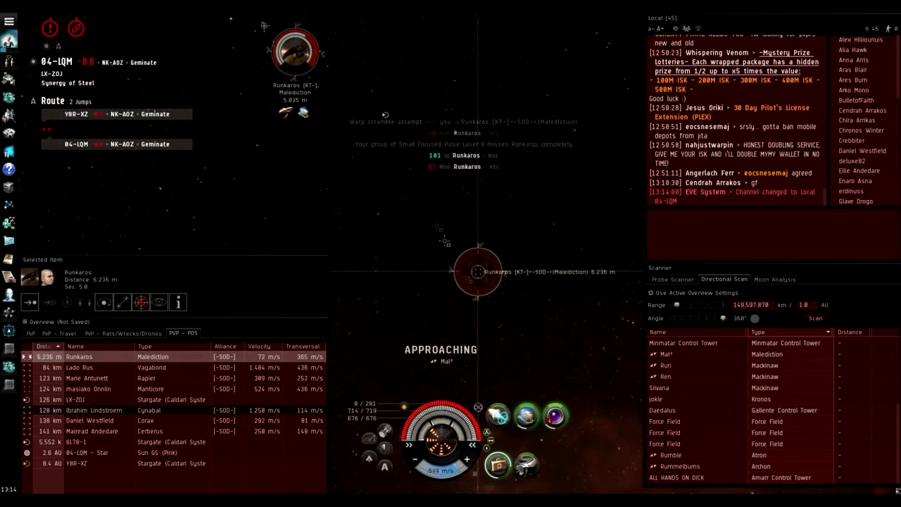
Select the 6L78-1 stargate as destination and bring up its jump actions
left_click(77, 442)
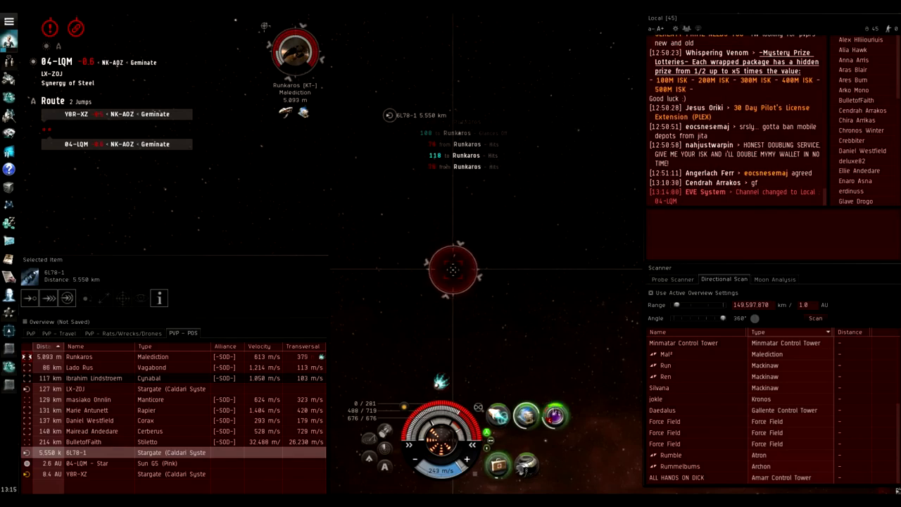
right_click(551, 411)
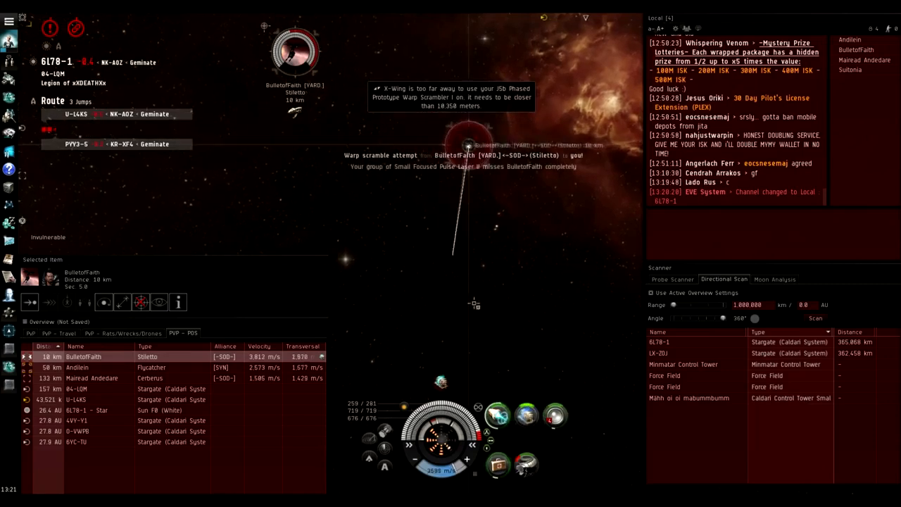
Bring up actions for the hostile Stiletto to approach and scramble it
right_click(549, 416)
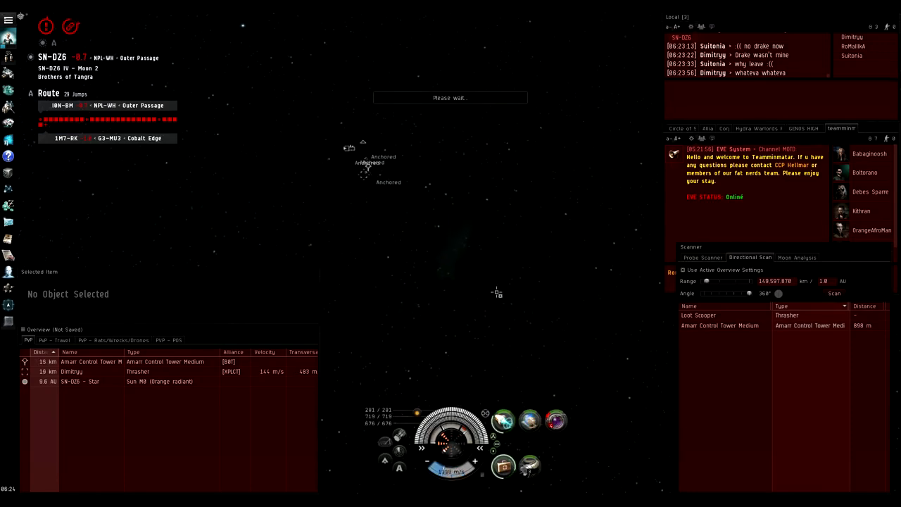
Orbit the Thrasher at long range, about 18 km
right_click(70, 372)
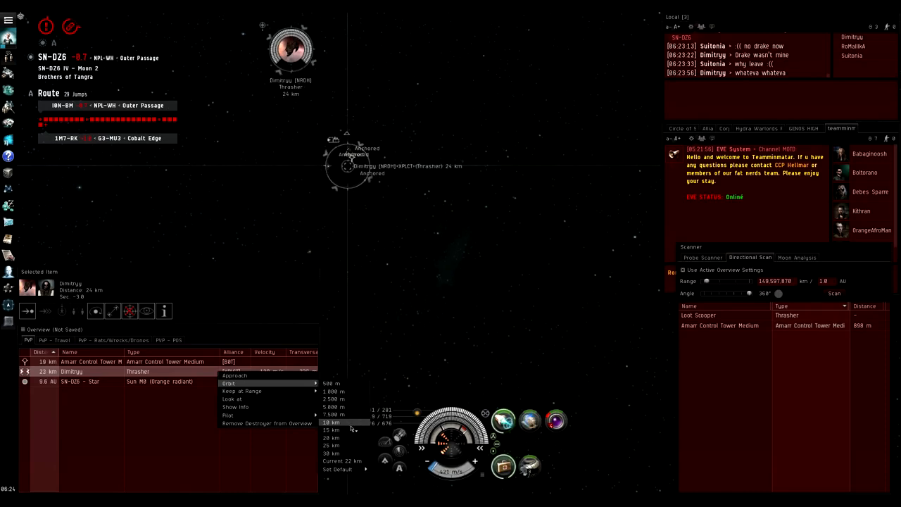
left_click(331, 423)
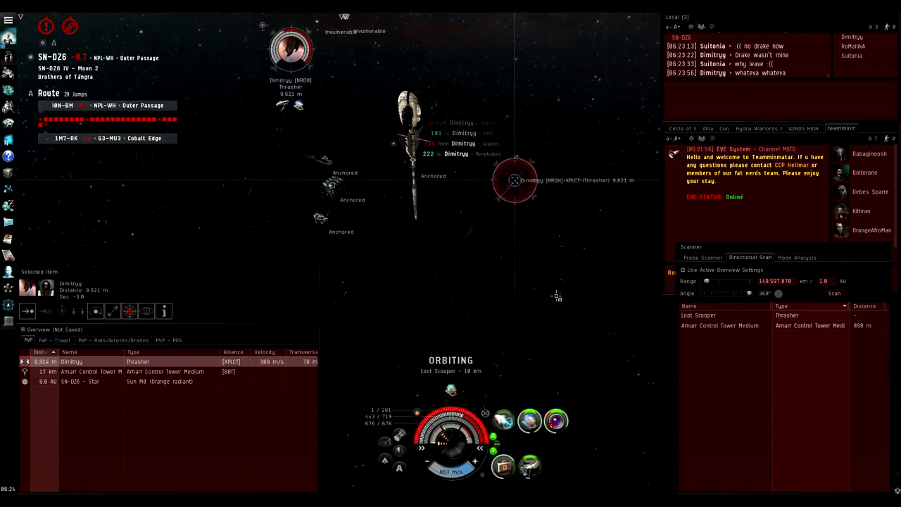
Tighten the orbit around the Thrasher to 7,500 m
right_click(290, 45)
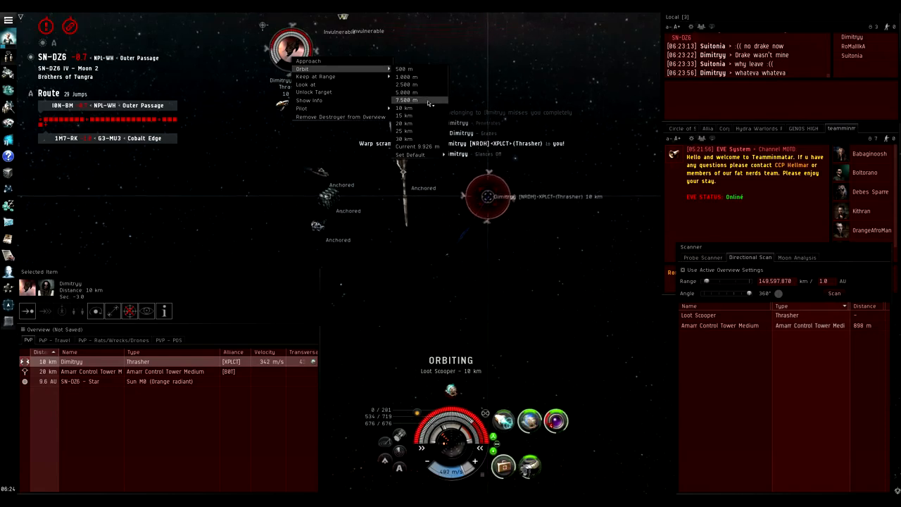
left_click(406, 100)
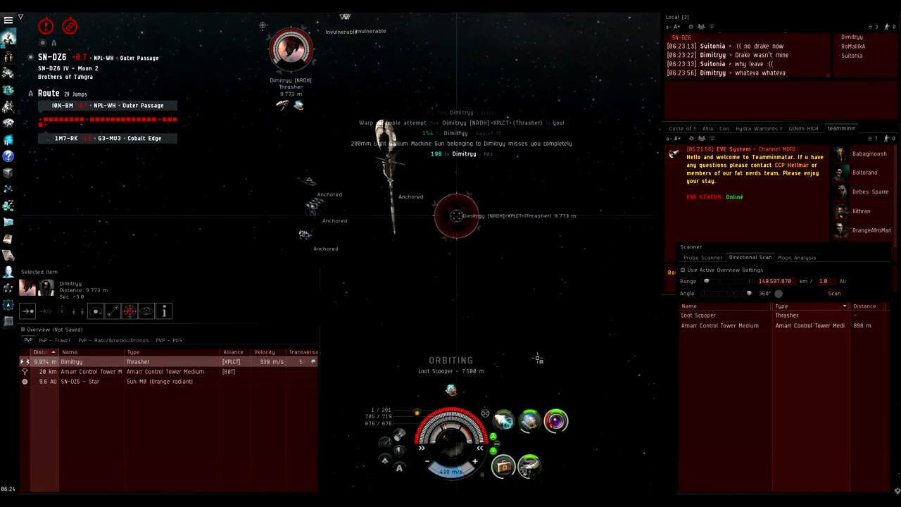
right_click(290, 45)
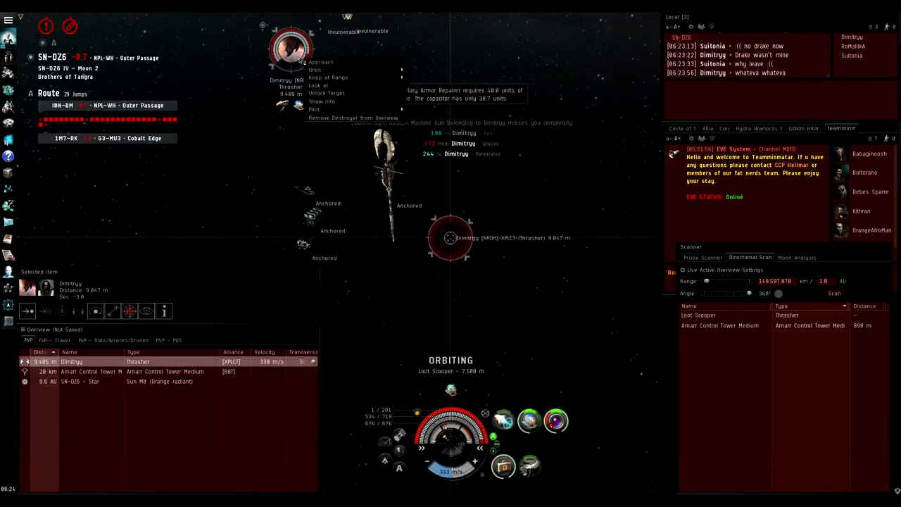